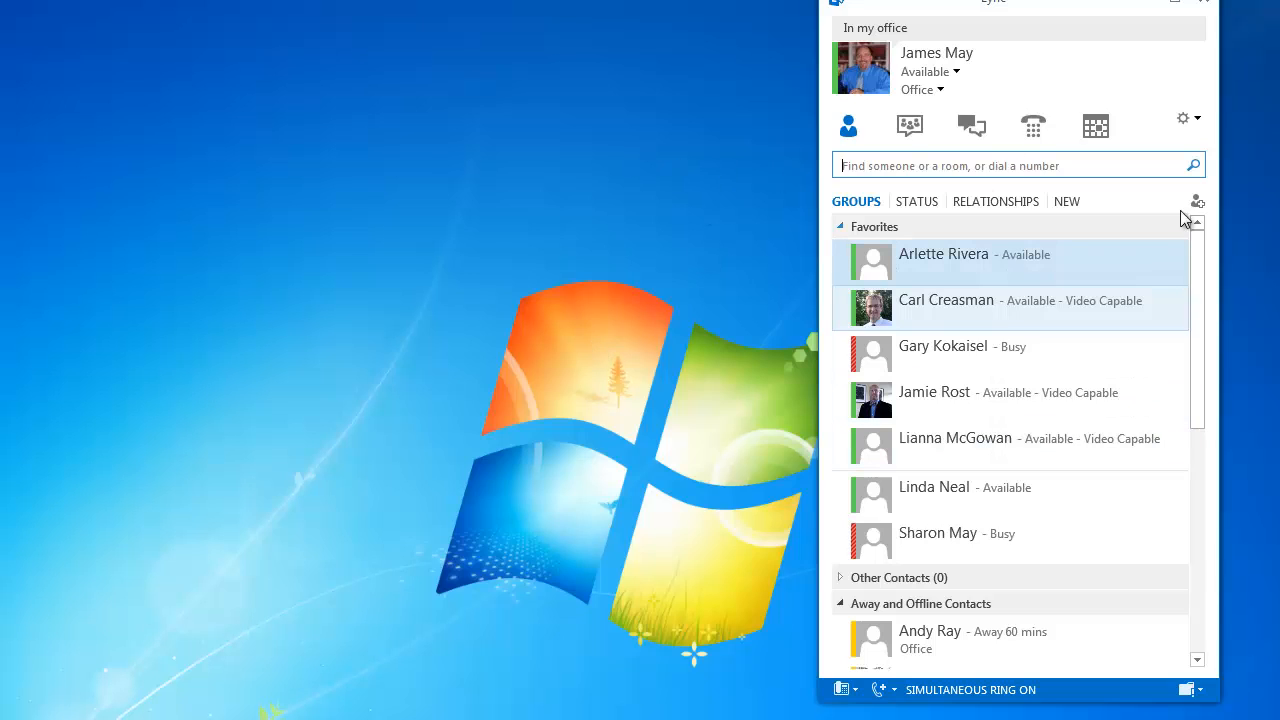
{"action": "left_click", "coordinate": [1196, 200]}
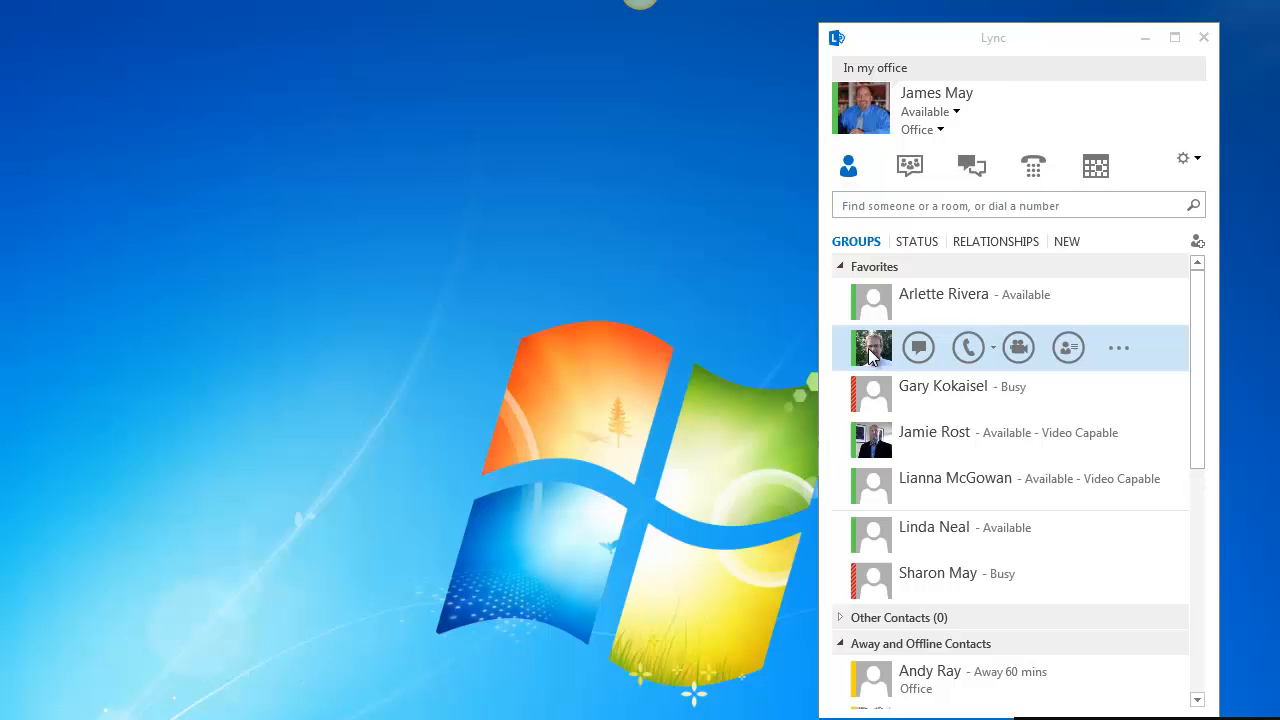
{"action": "mouse_move", "coordinate": [872, 356]}
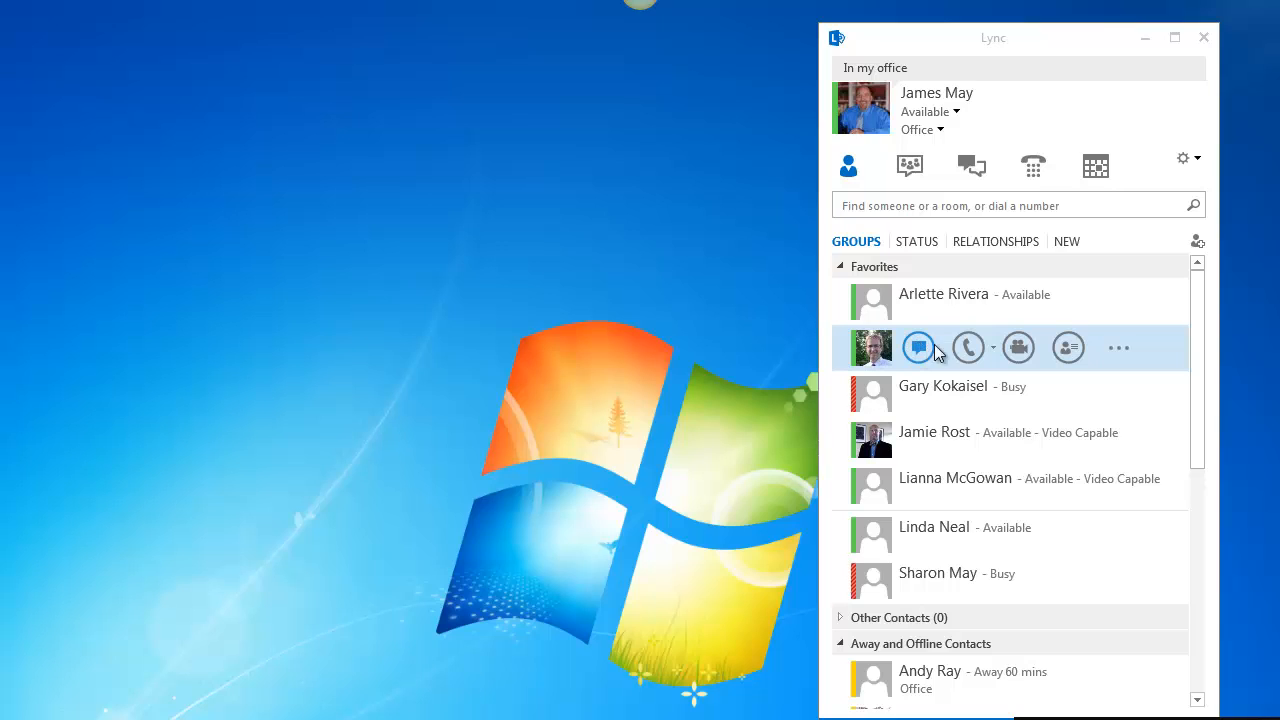
{"action": "left_click", "coordinate": [968, 348]}
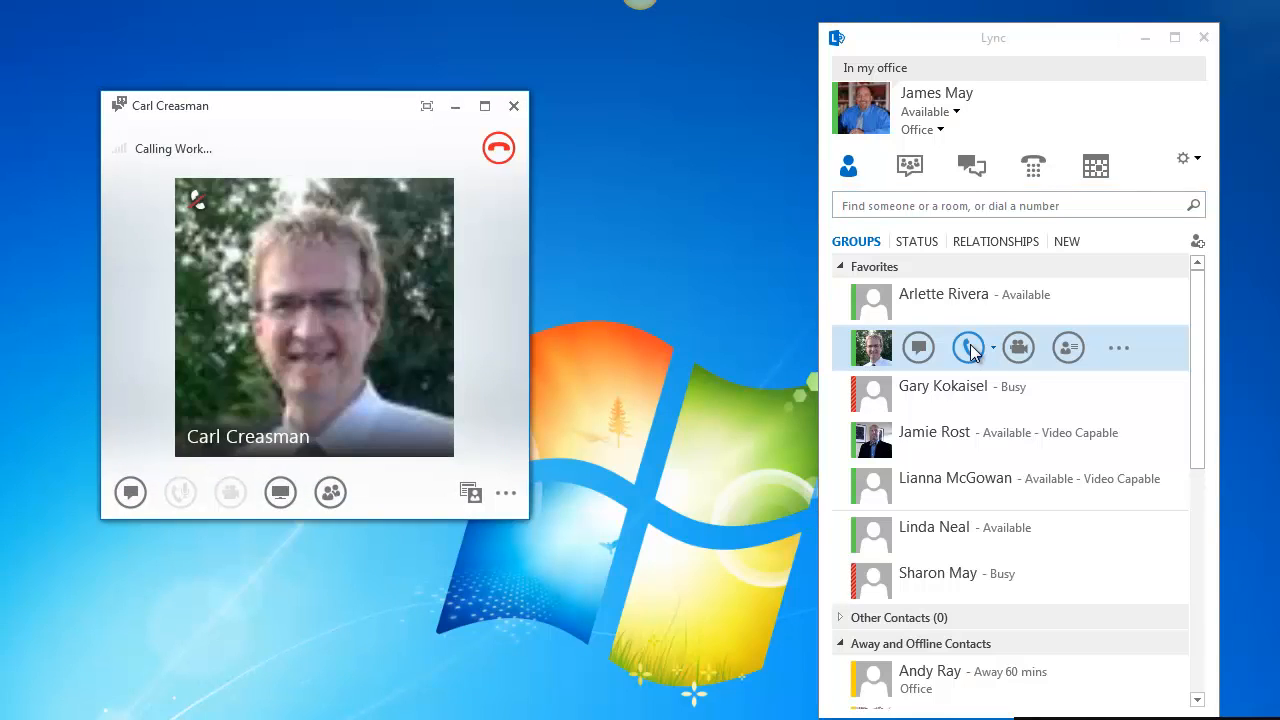
{"action": "left_click", "coordinate": [180, 492]}
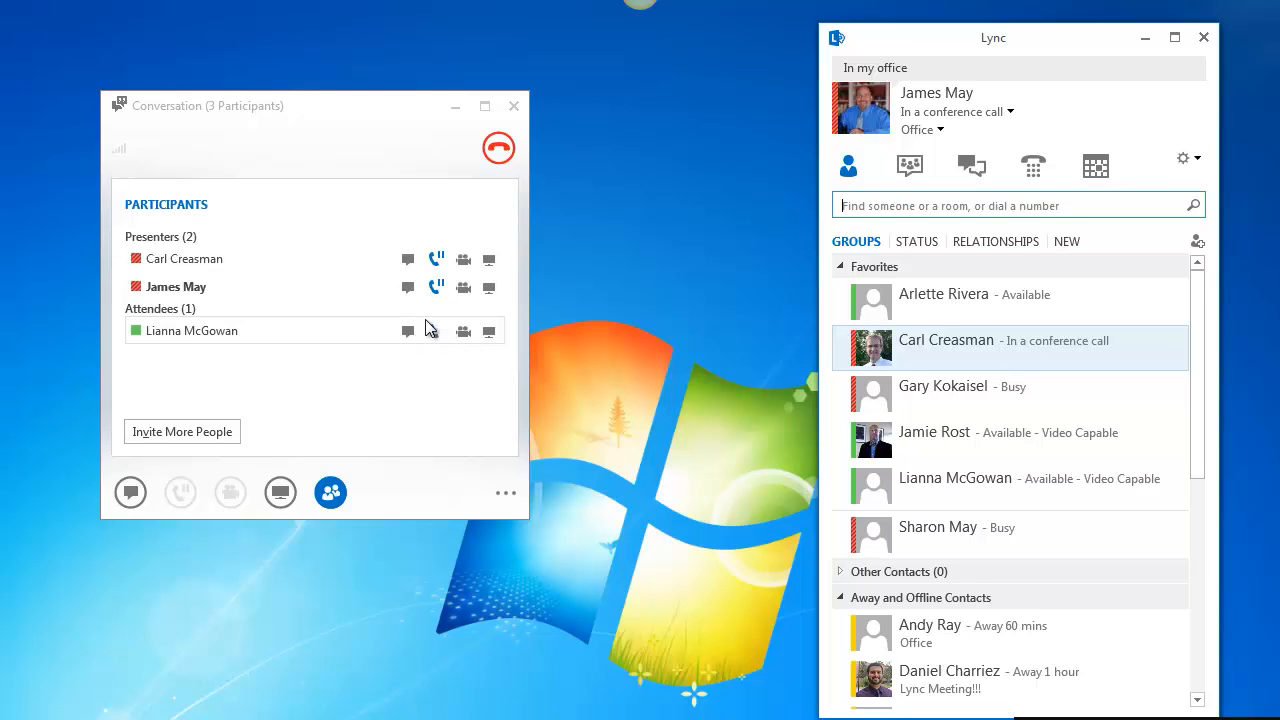
- Hang up the three-person conference call and close the finished conversation
{"action": "left_click", "coordinate": [180, 492]}
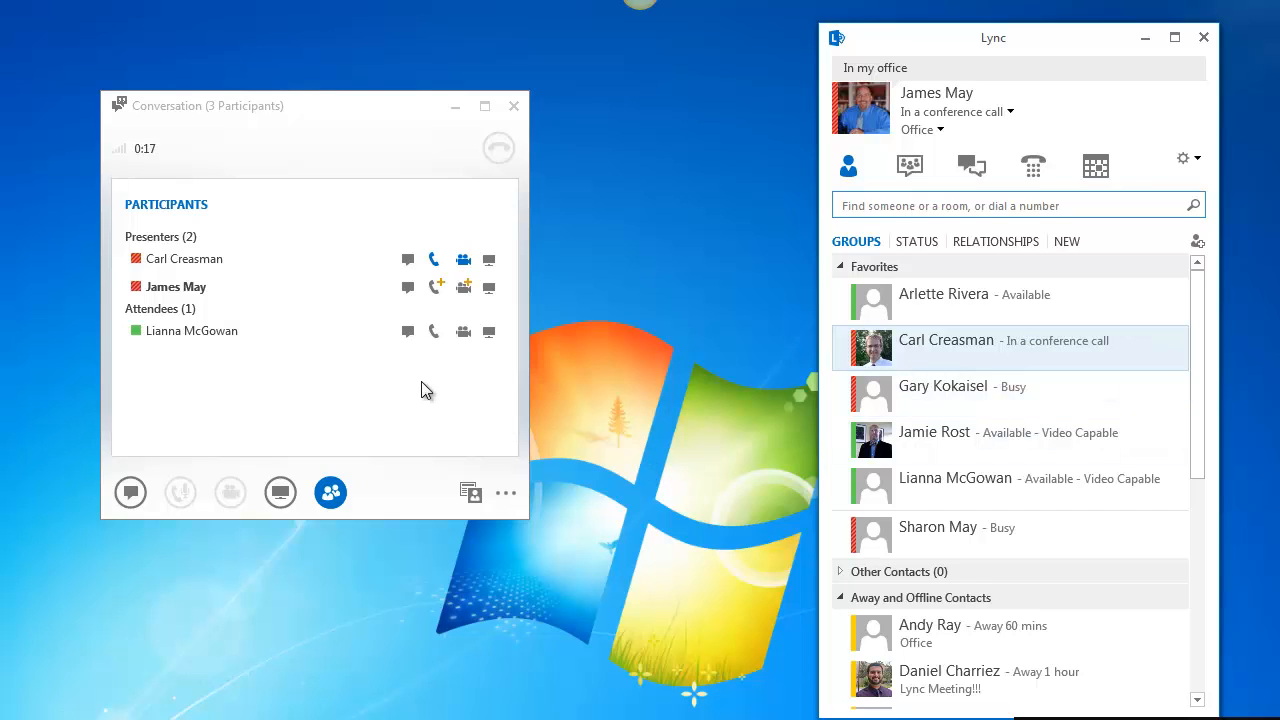
{"action": "left_click", "coordinate": [180, 492]}
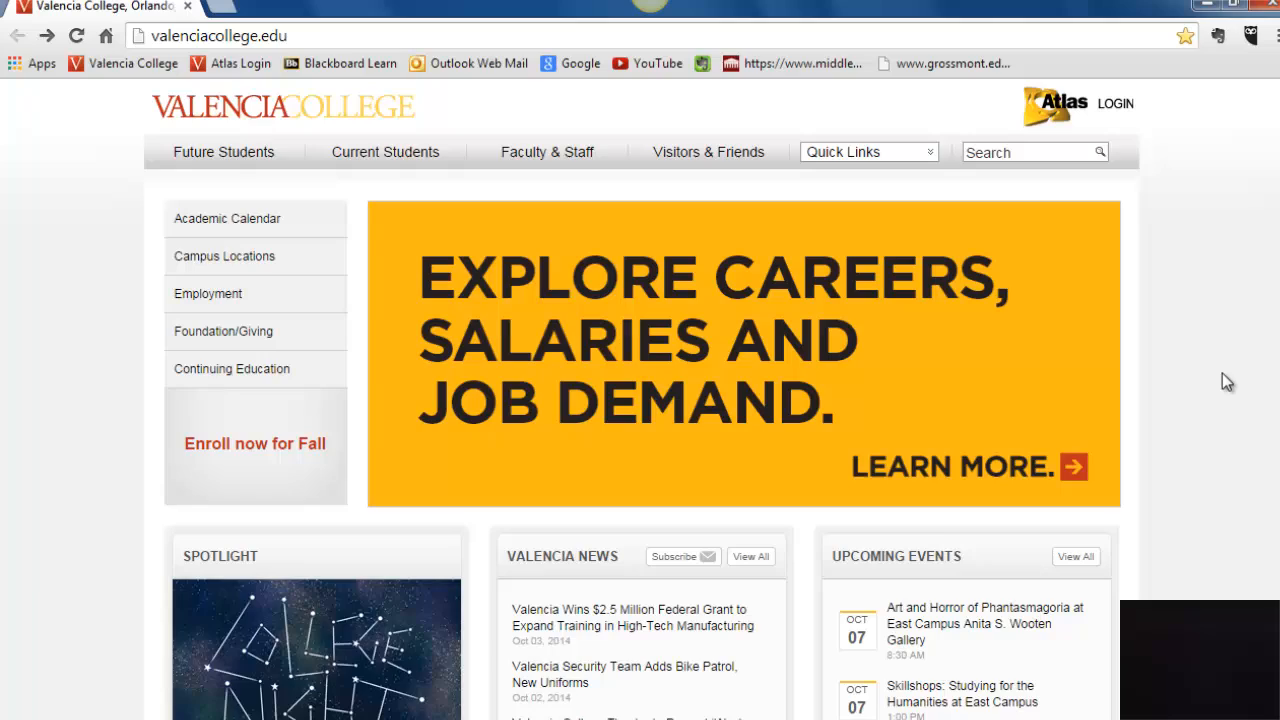
- Navigate to valenciacollege.edu/lync by appending /lync to the site address
{"action": "scroll", "scroll_direction": "down", "scroll_amount": 3}
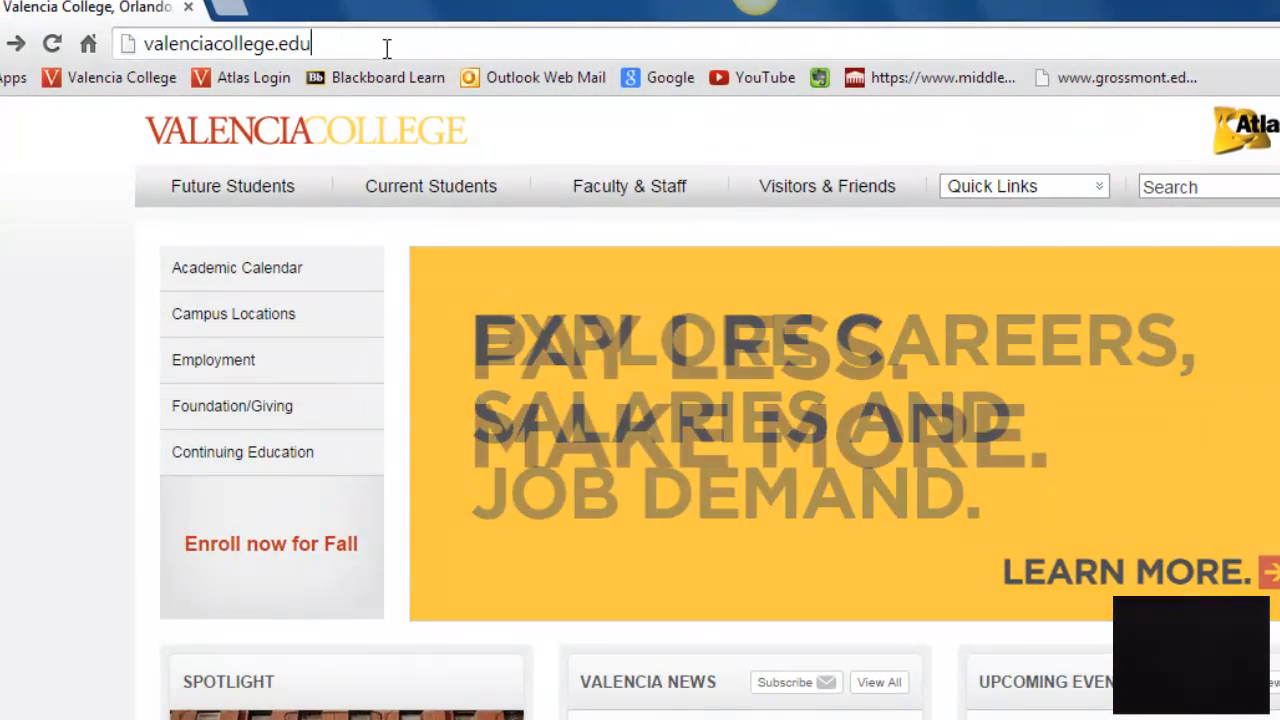
{"action": "type", "text": "/"}
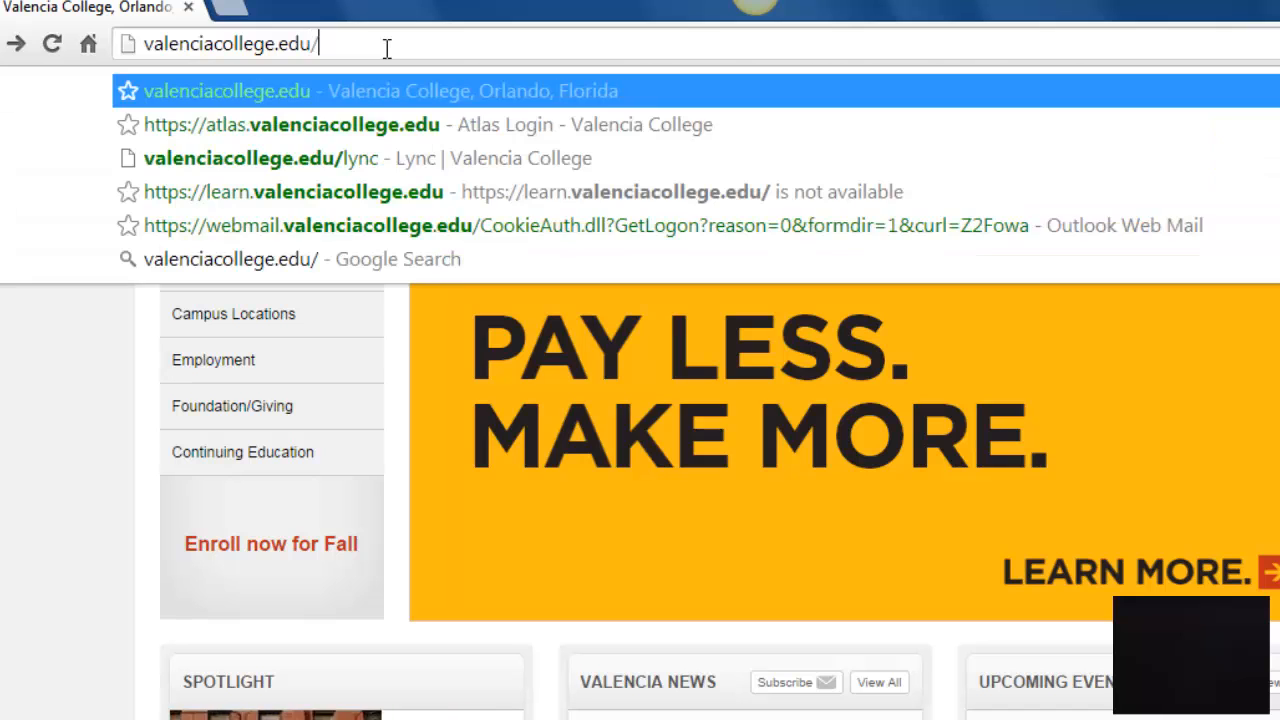
{"action": "type", "text": "lync/"}
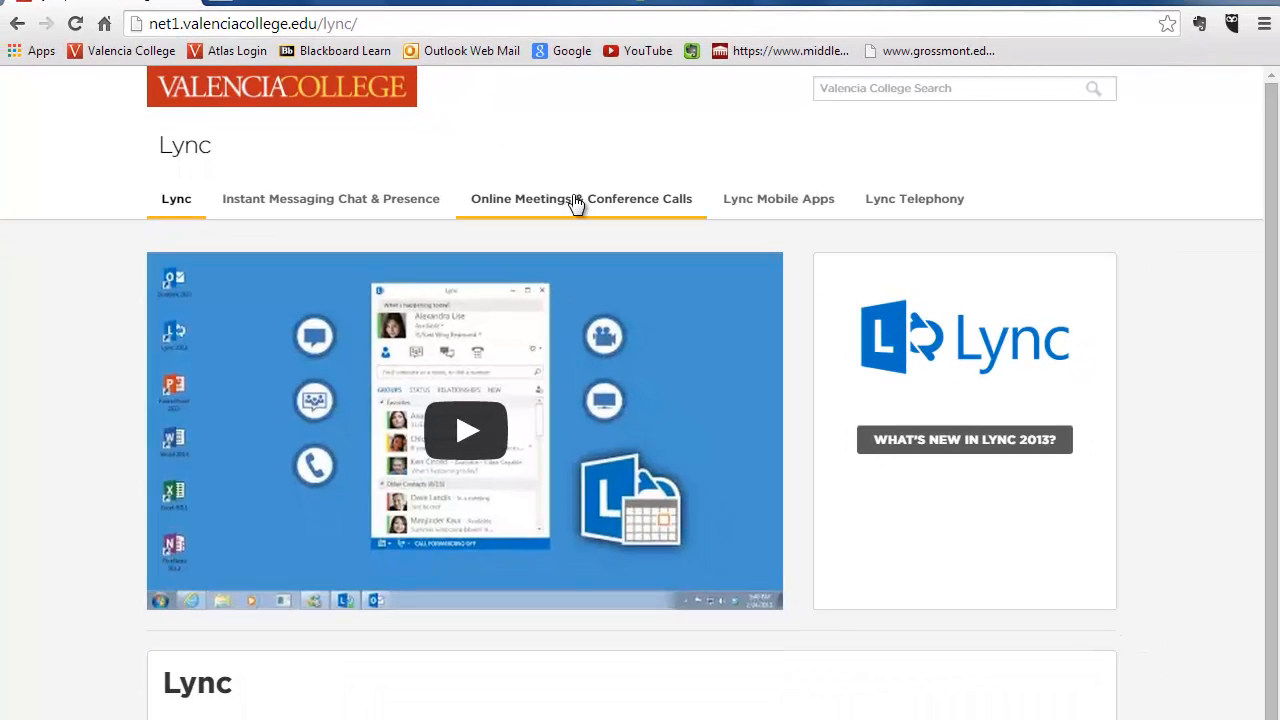
- Show the Online Meetings & Conference Calls section of the Lync help page
{"action": "left_click", "coordinate": [580, 198]}
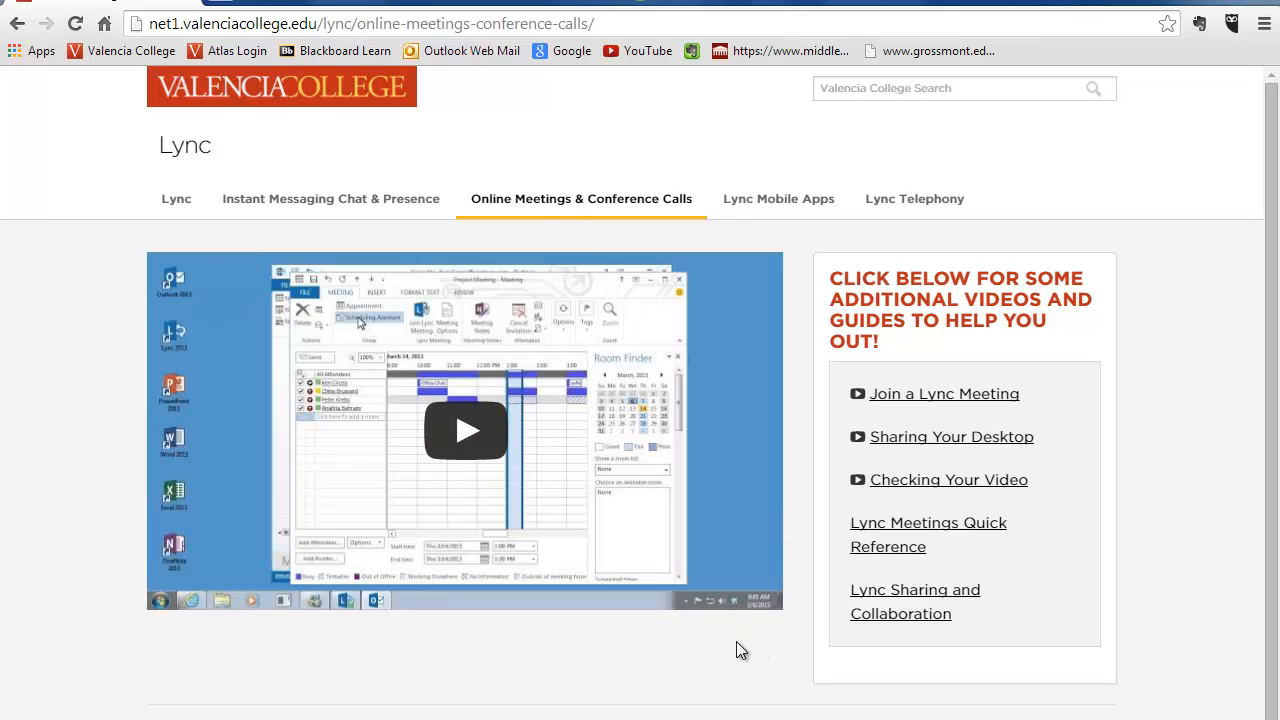
{"action": "mouse_move", "coordinate": [728, 642]}
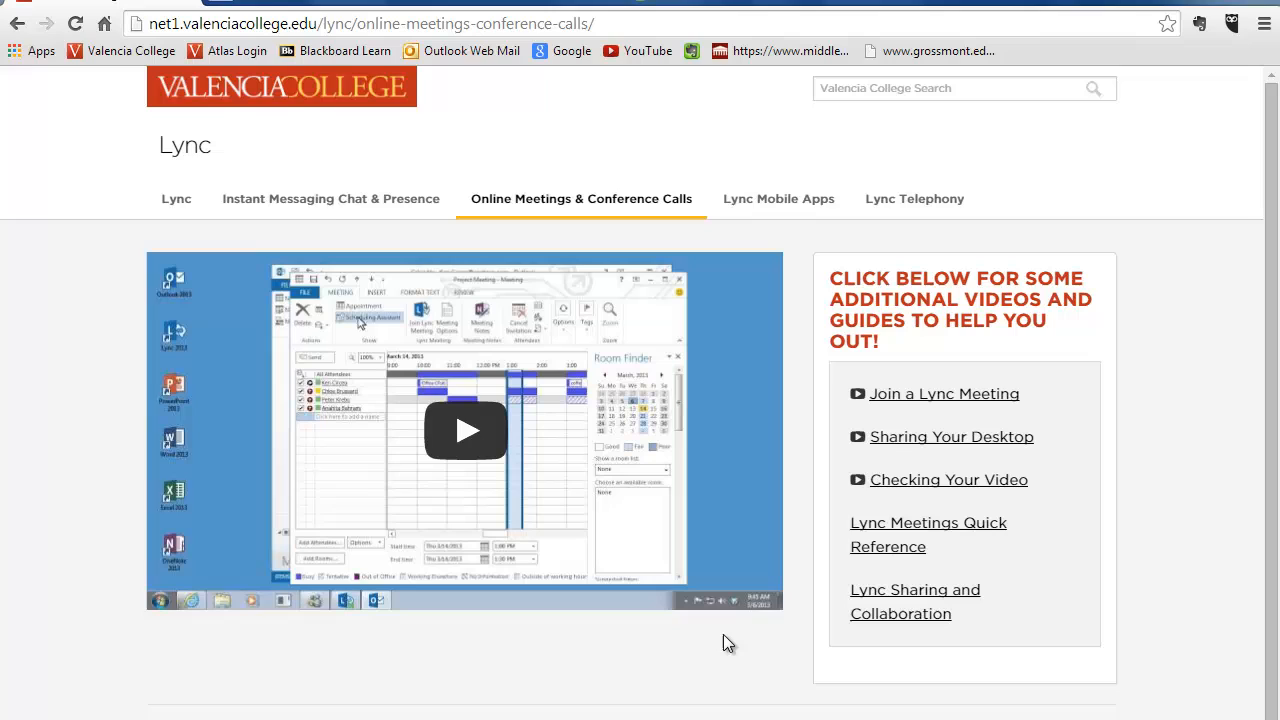